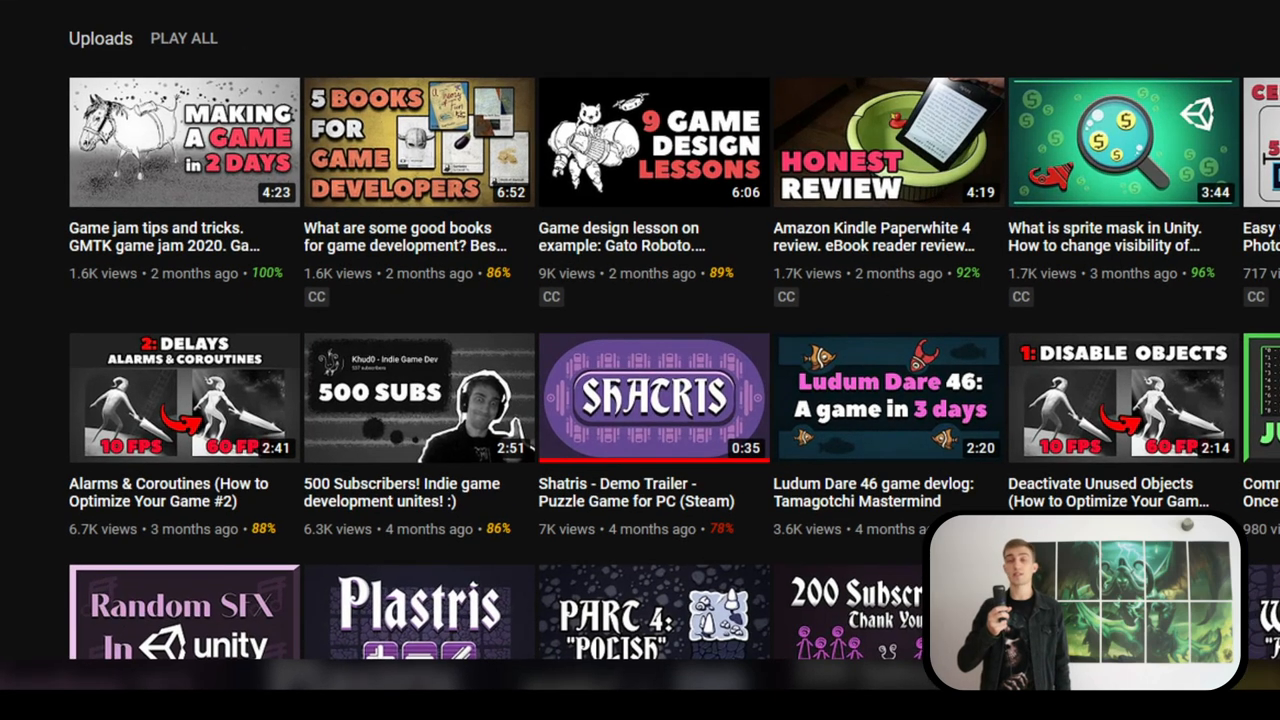
Scroll to the channel header showing 1.01K subscribers, then browse another creator's video grid
scroll(up, 3)
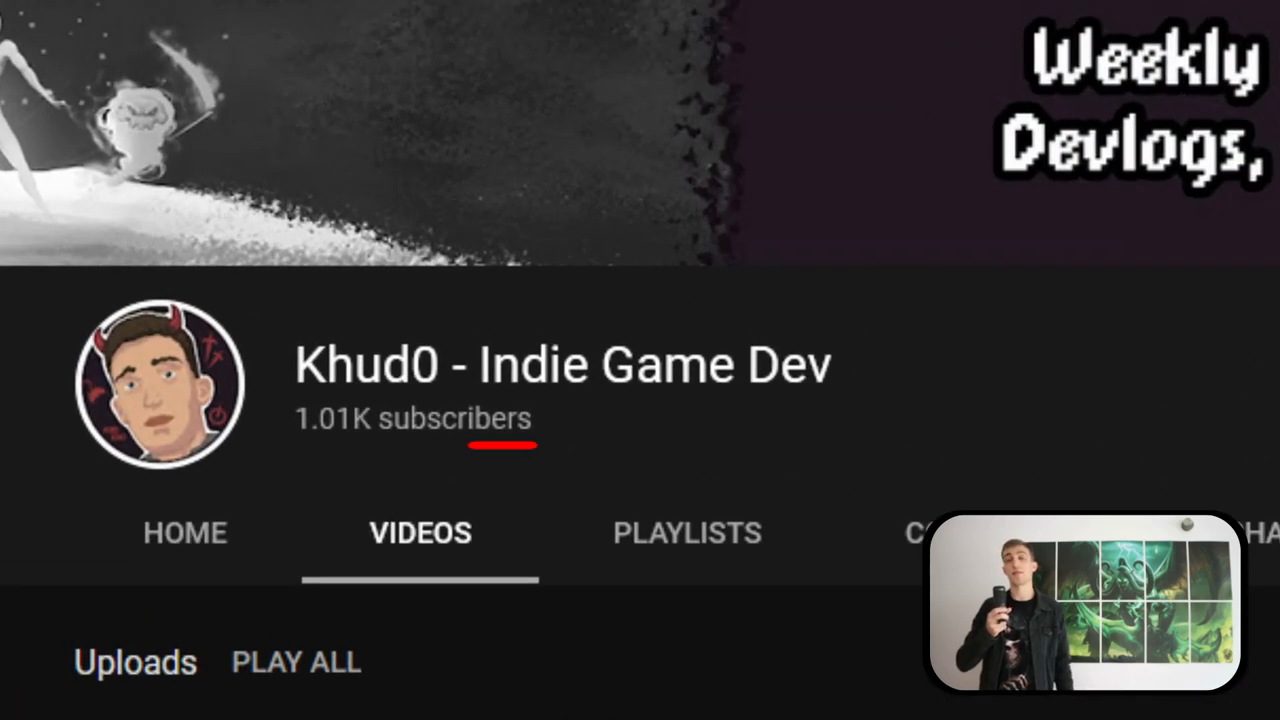
scroll(down, 3)
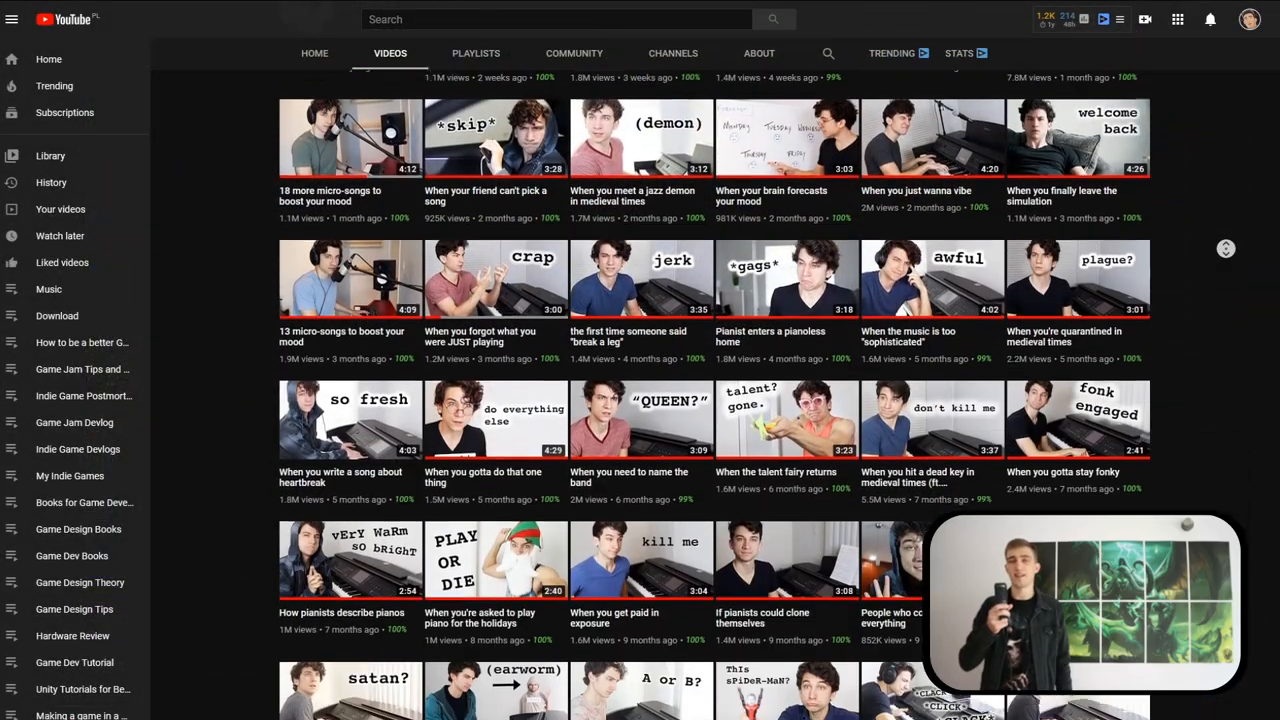
scroll(down, 3)
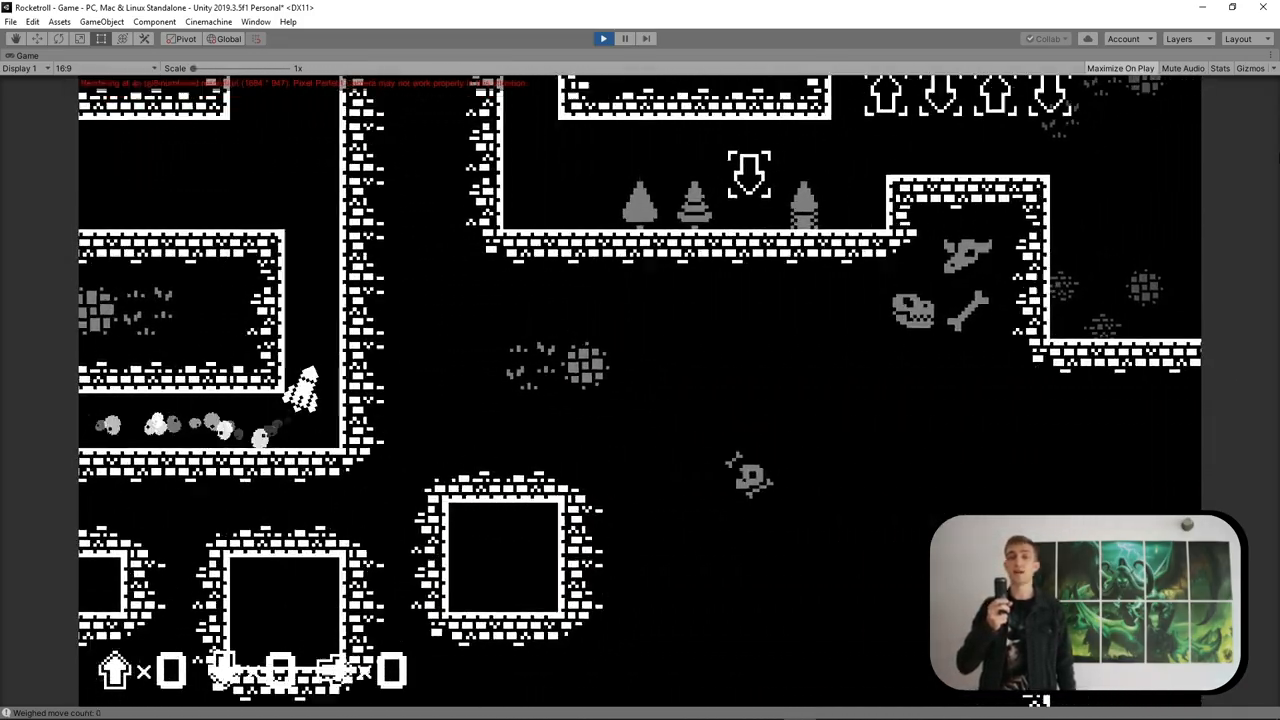
click(1120, 68)
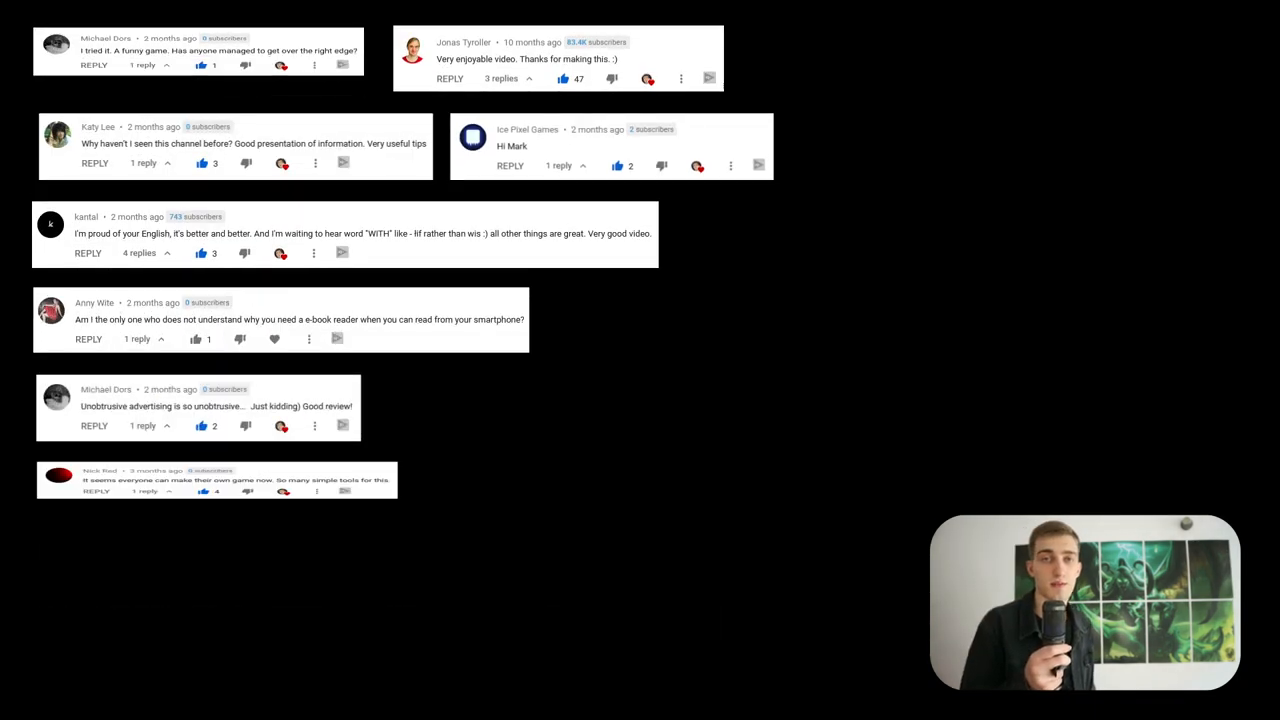
scroll(down, 3)
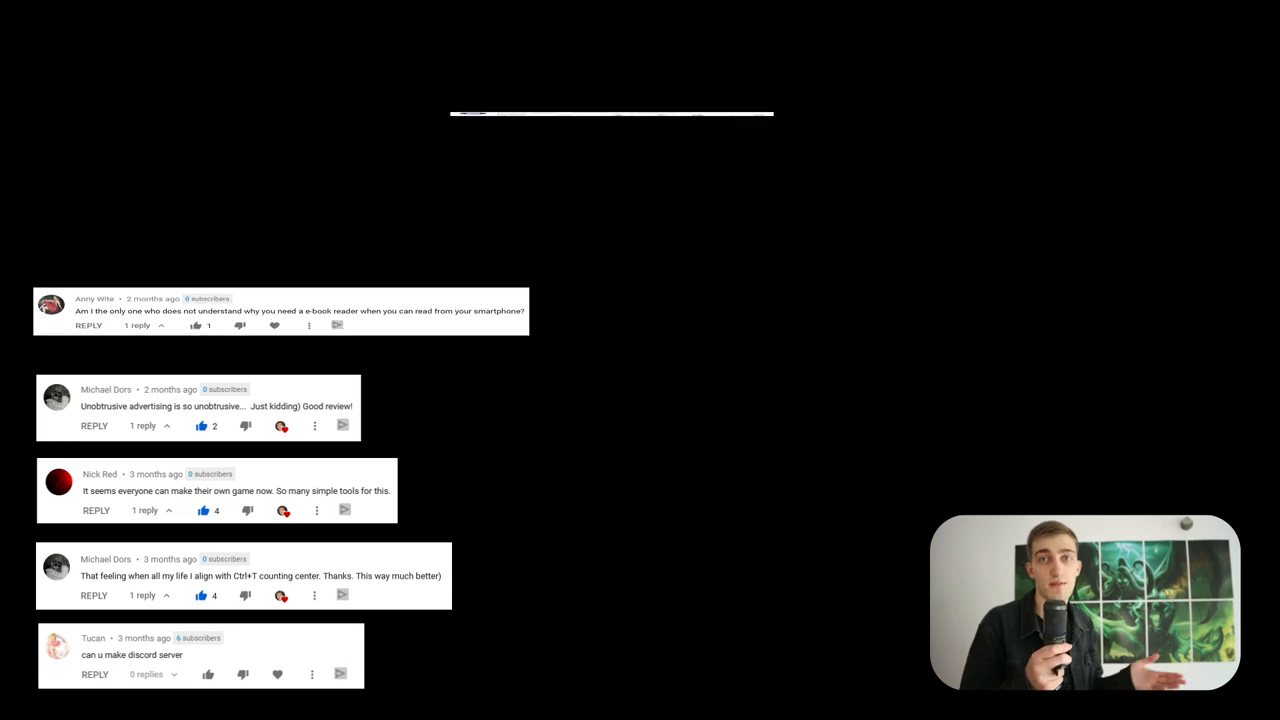
scroll(up, 3)
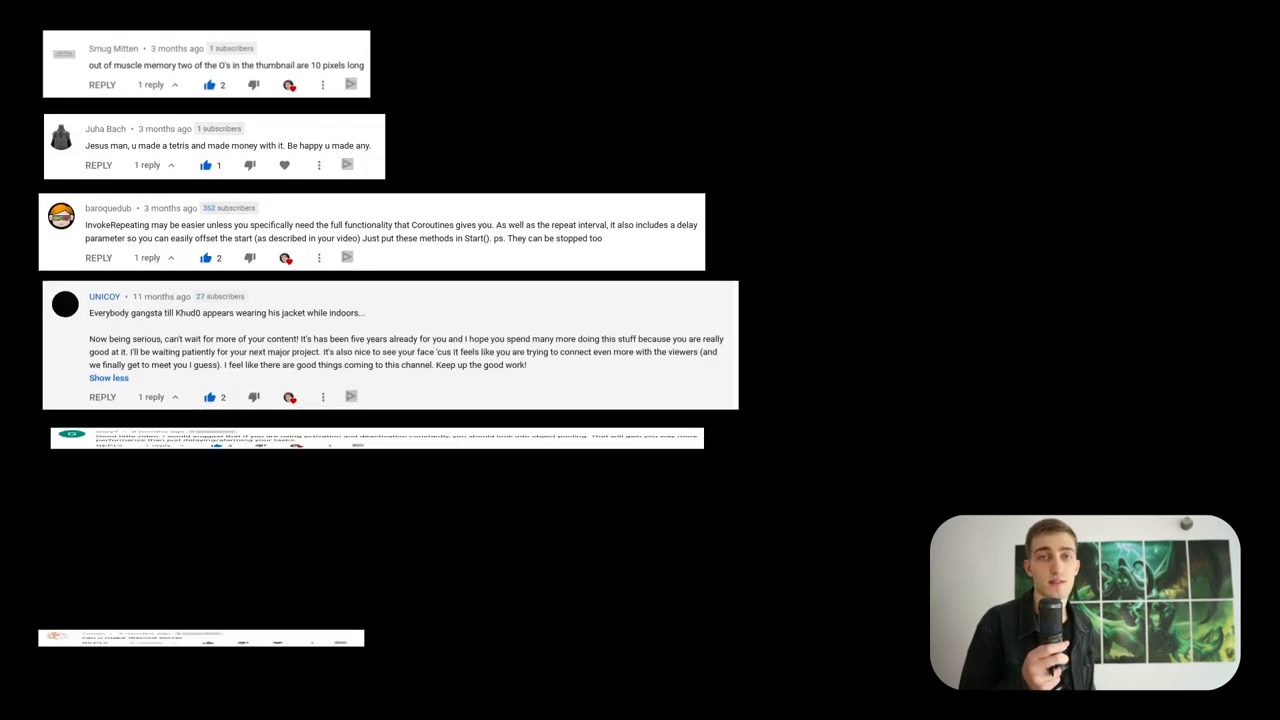
scroll(down, 3)
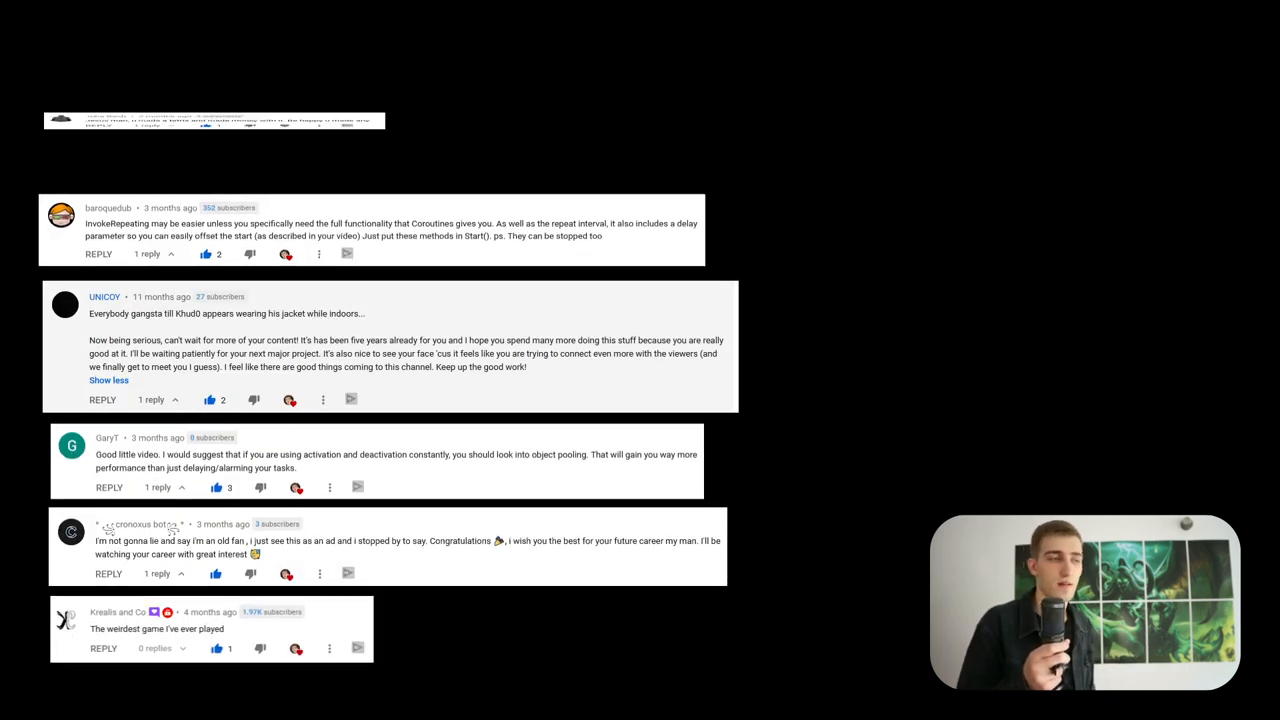
scroll(up, 3)
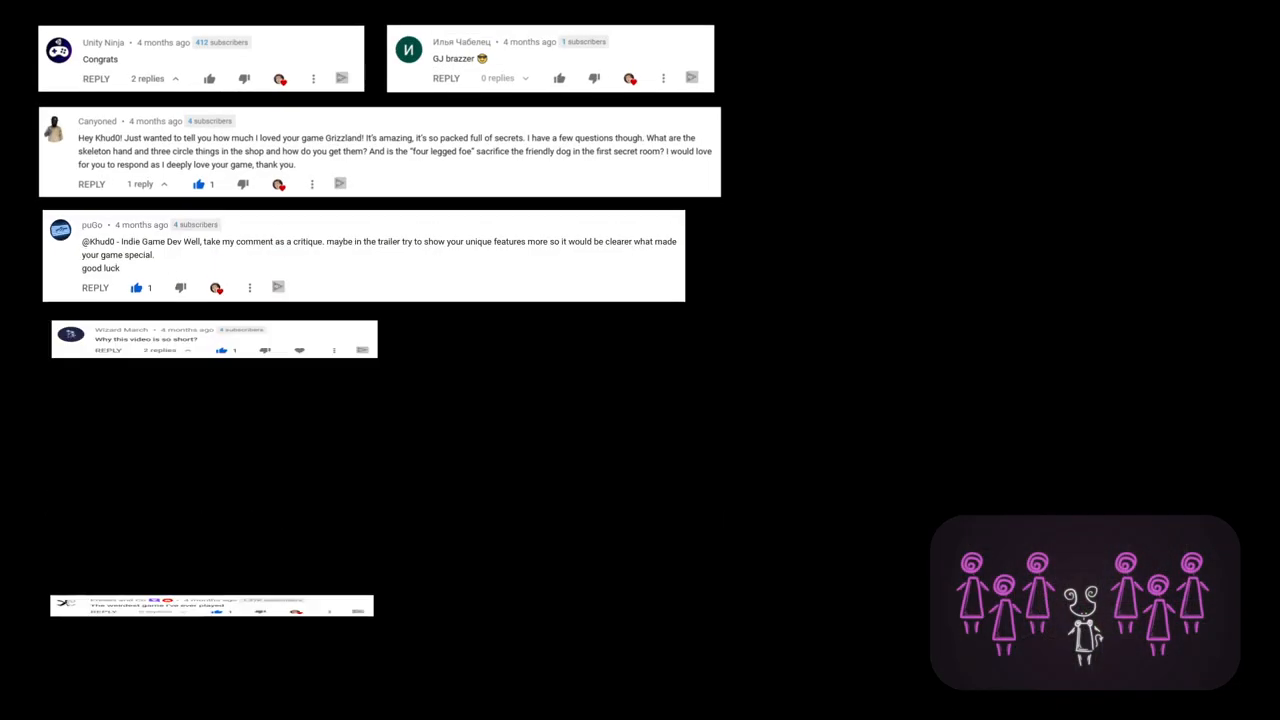
scroll(down, 3)
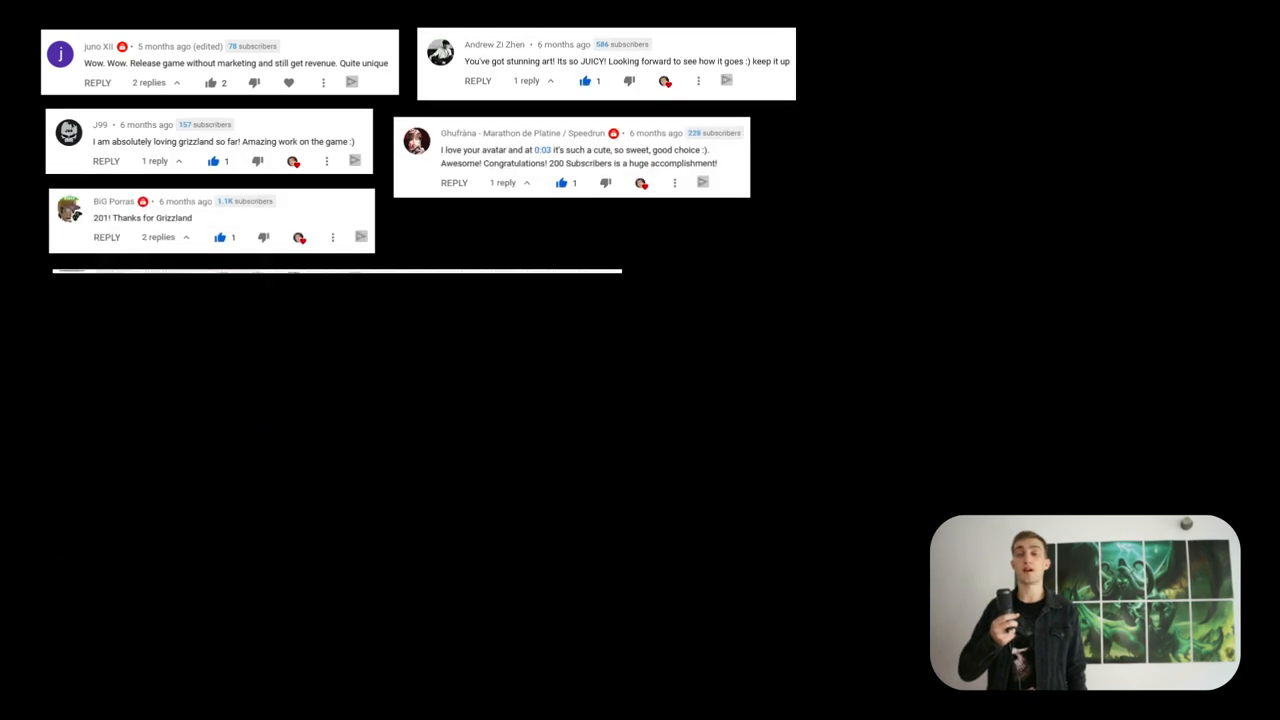
scroll(down, 3)
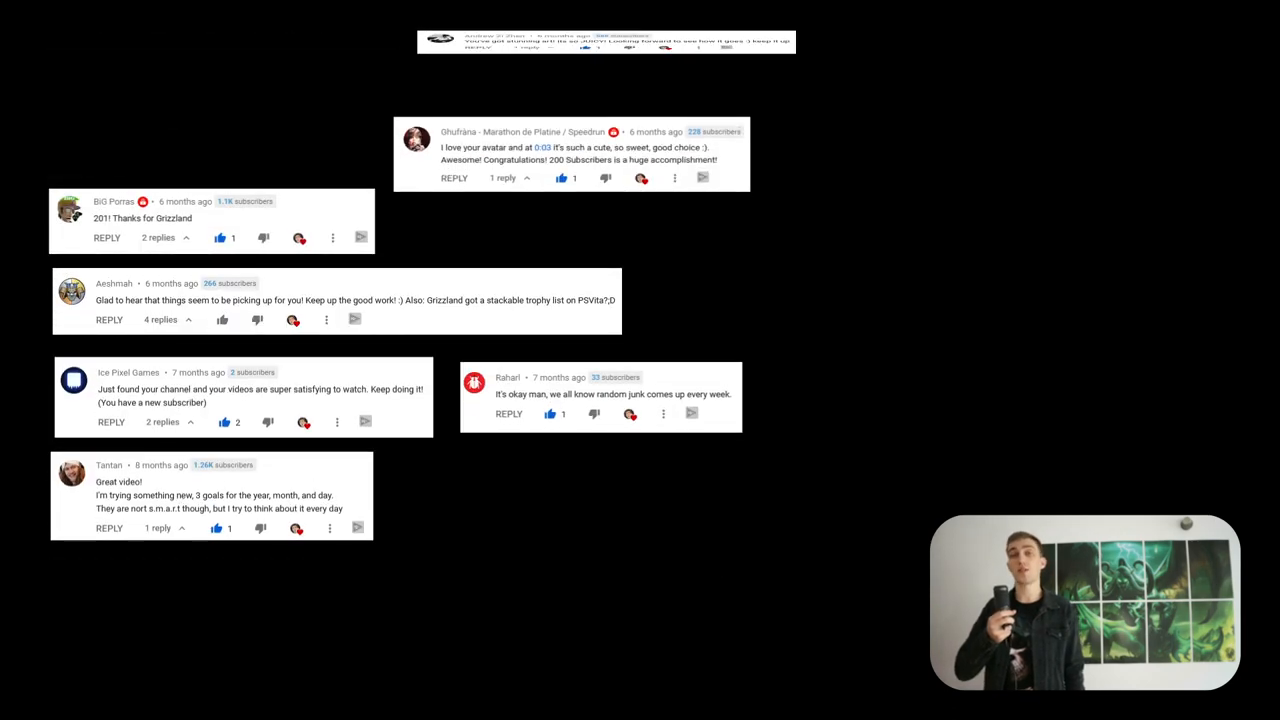